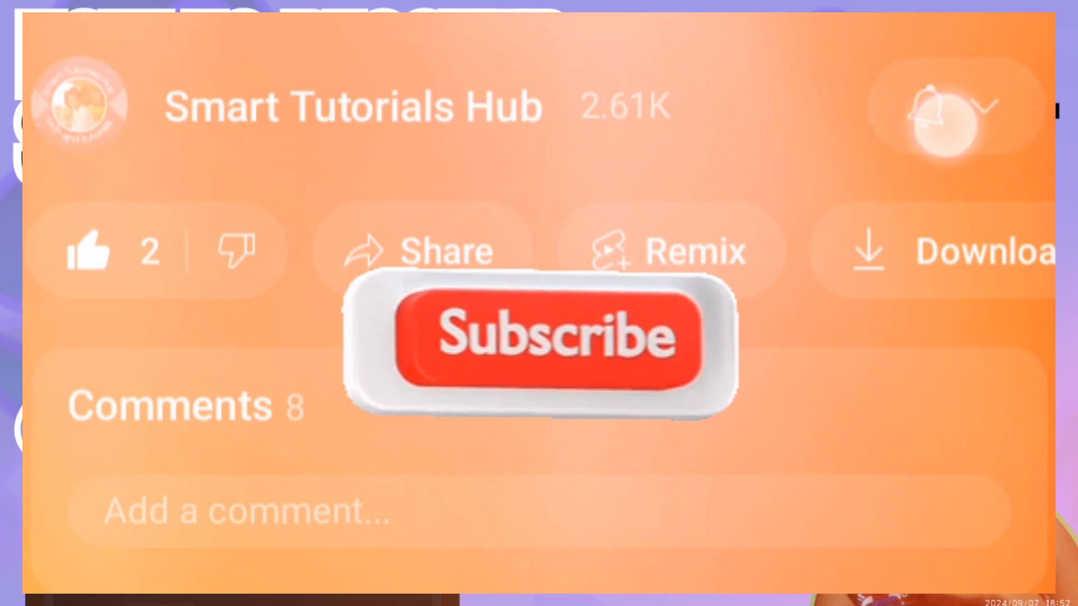
- Launch the Steam app and choose 'I need help signing in'
{"action": "left_click", "coordinate": [540, 337]}
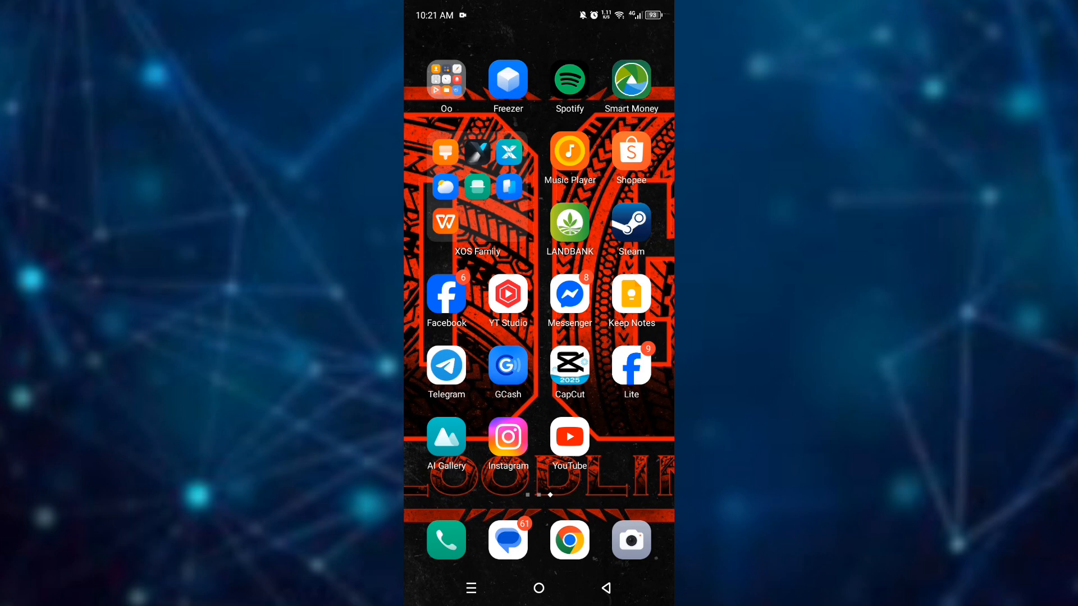
{"action": "left_click", "coordinate": [630, 230]}
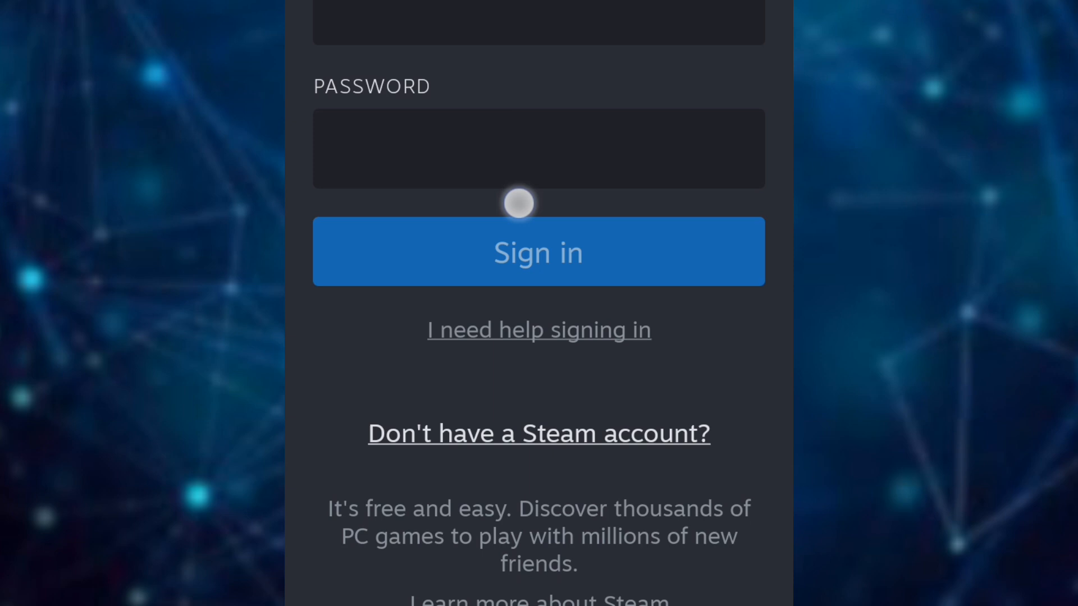
{"action": "left_click", "coordinate": [538, 330]}
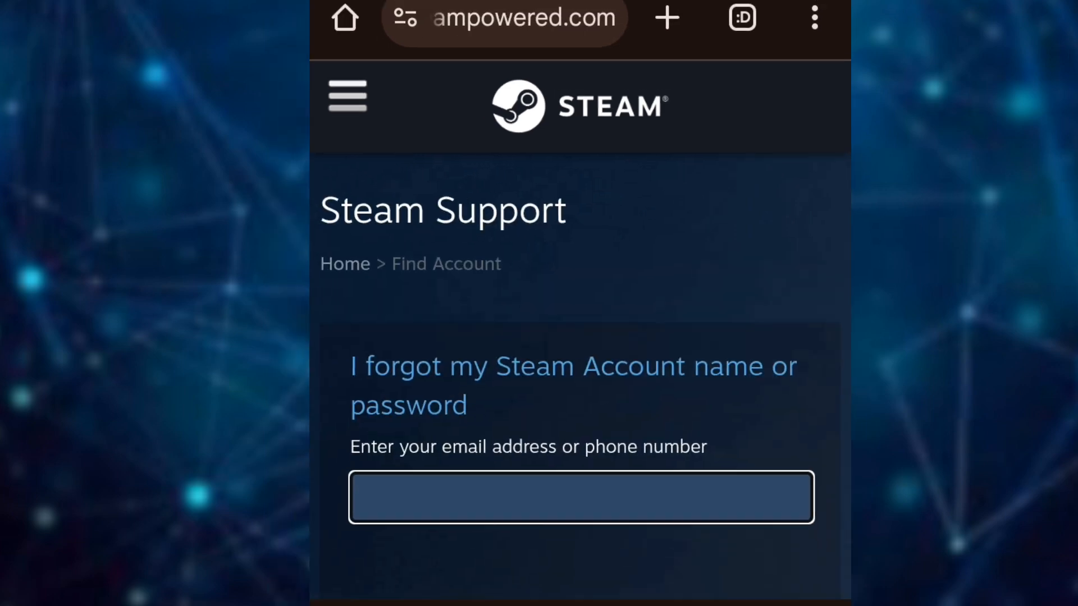
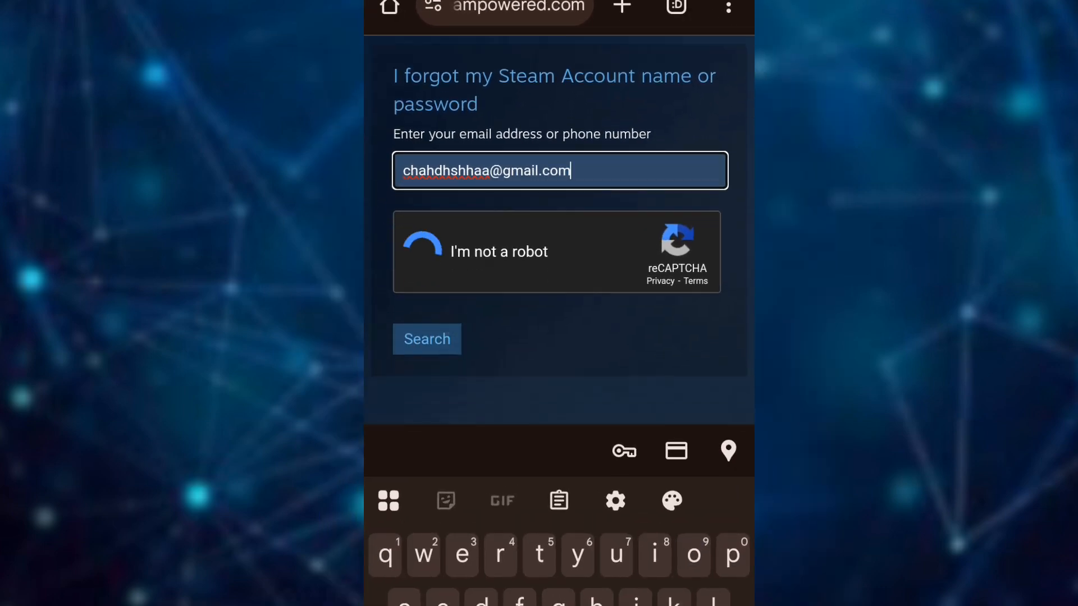
- Search for the account by email 'chahdhsh' after passing reCAPTCHA; no account found
{"action": "left_click", "coordinate": [422, 251]}
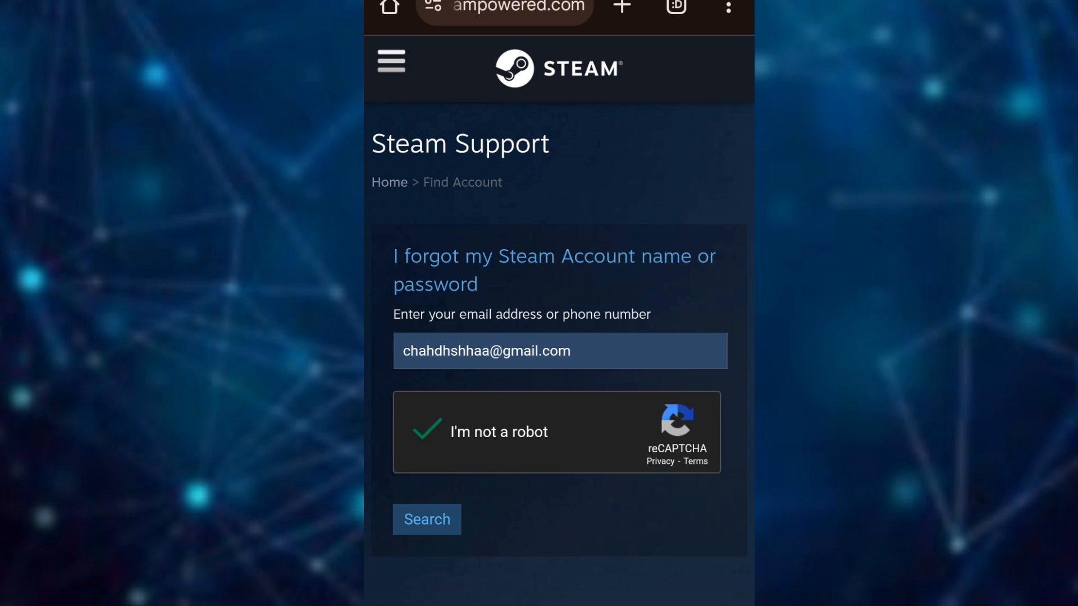
{"action": "left_click", "coordinate": [426, 519]}
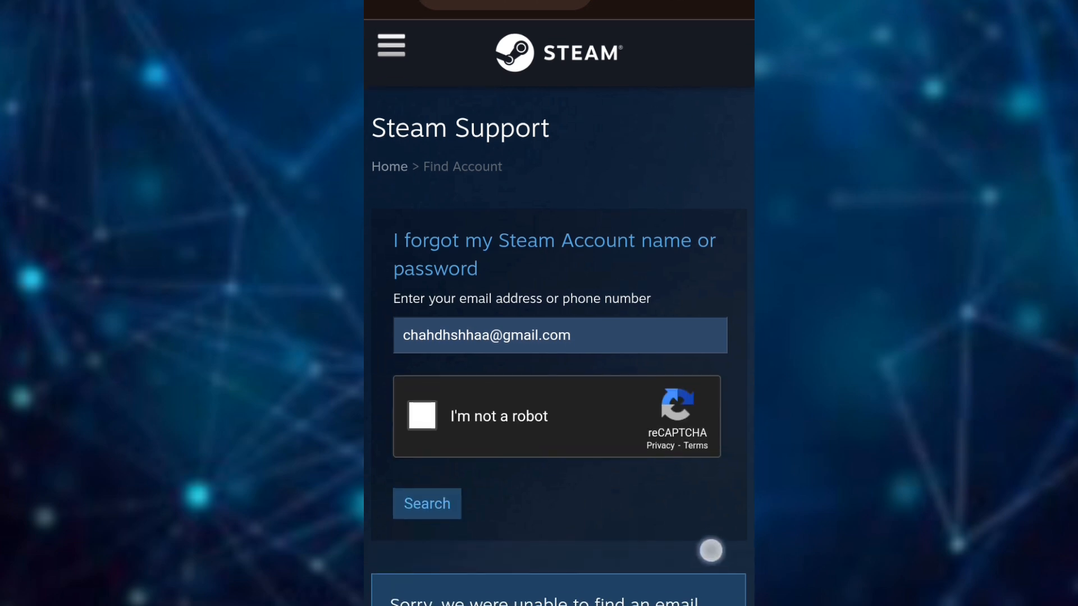
{"action": "scroll", "scroll_direction": "down", "scroll_amount": 3}
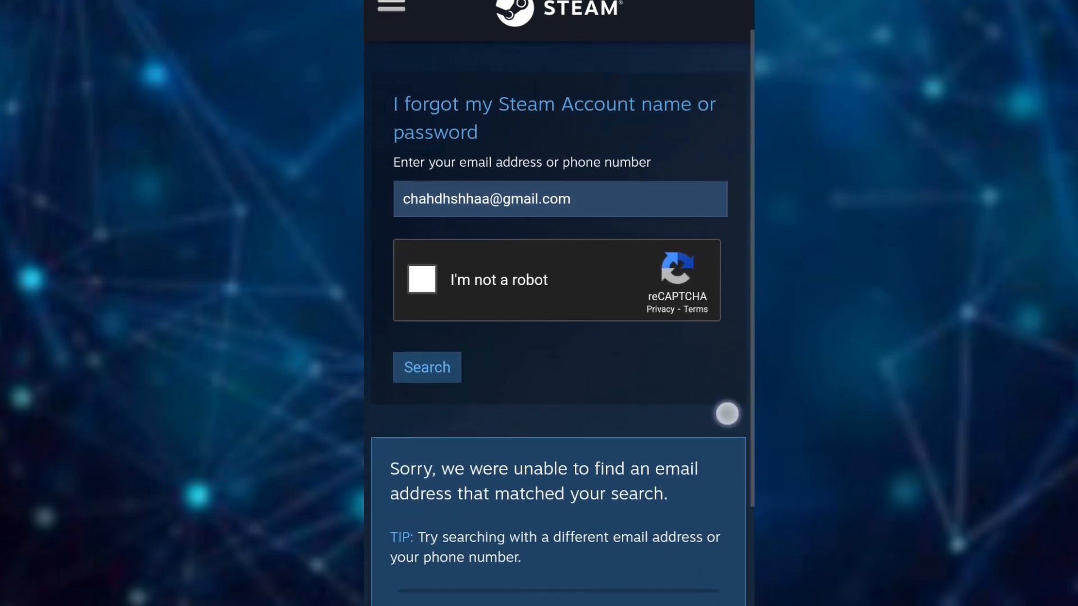
{"action": "scroll", "scroll_direction": "down", "scroll_amount": 3}
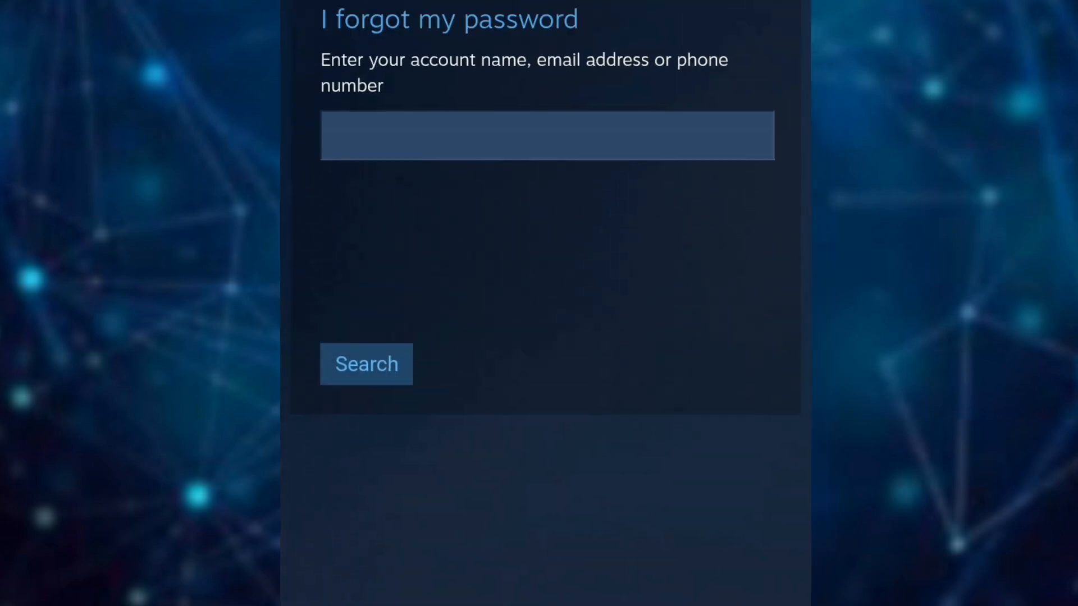
- Enter the account name on 'I forgot my password' and search for it
{"action": "left_click", "coordinate": [546, 136]}
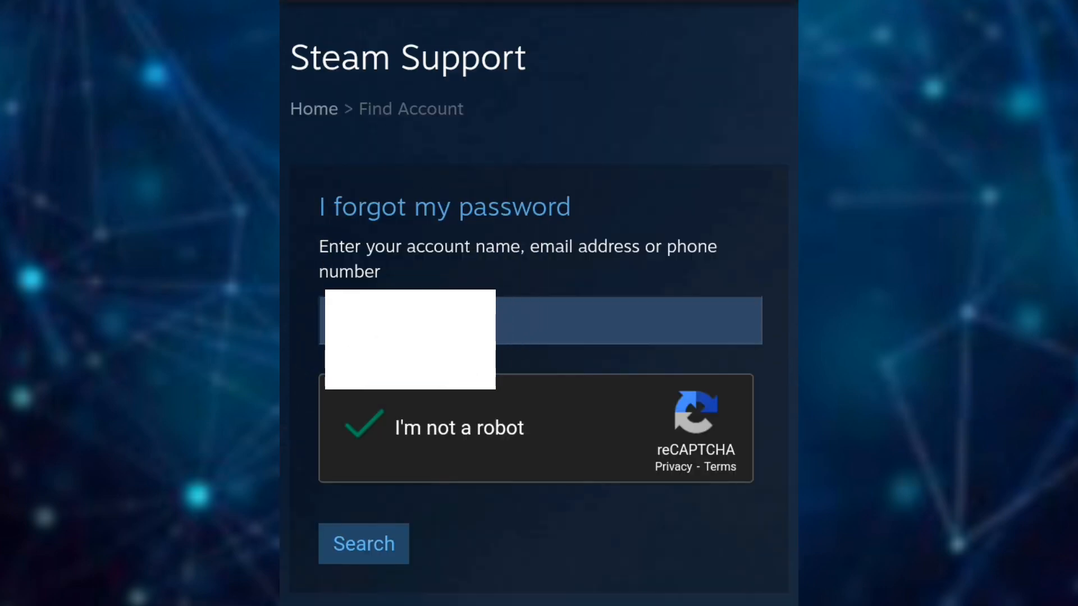
{"action": "left_click", "coordinate": [364, 544]}
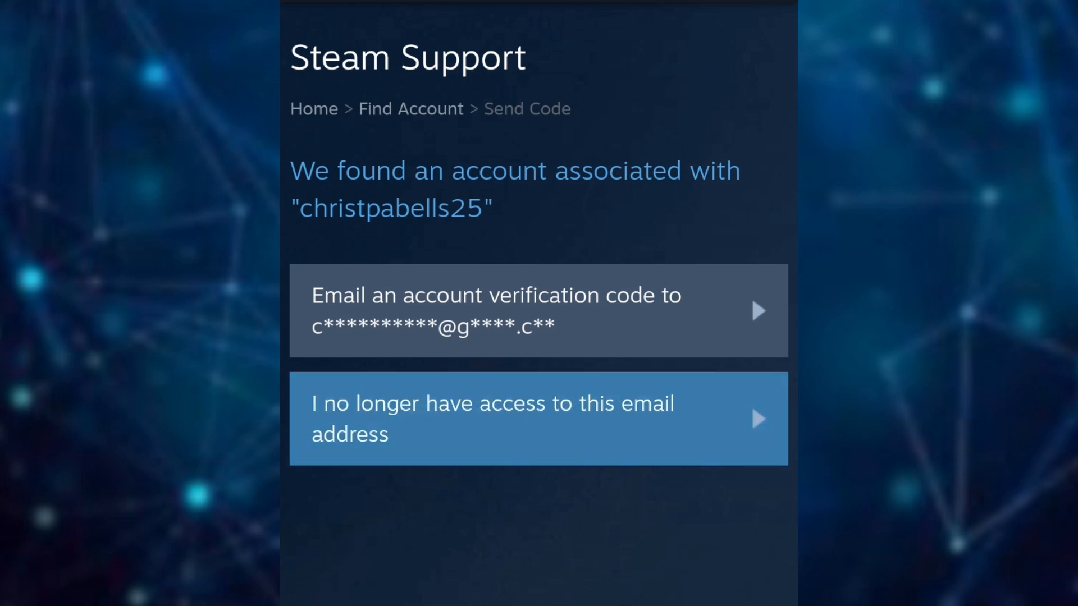
- Report no longer having access to the account's email address
{"action": "left_click", "coordinate": [538, 418]}
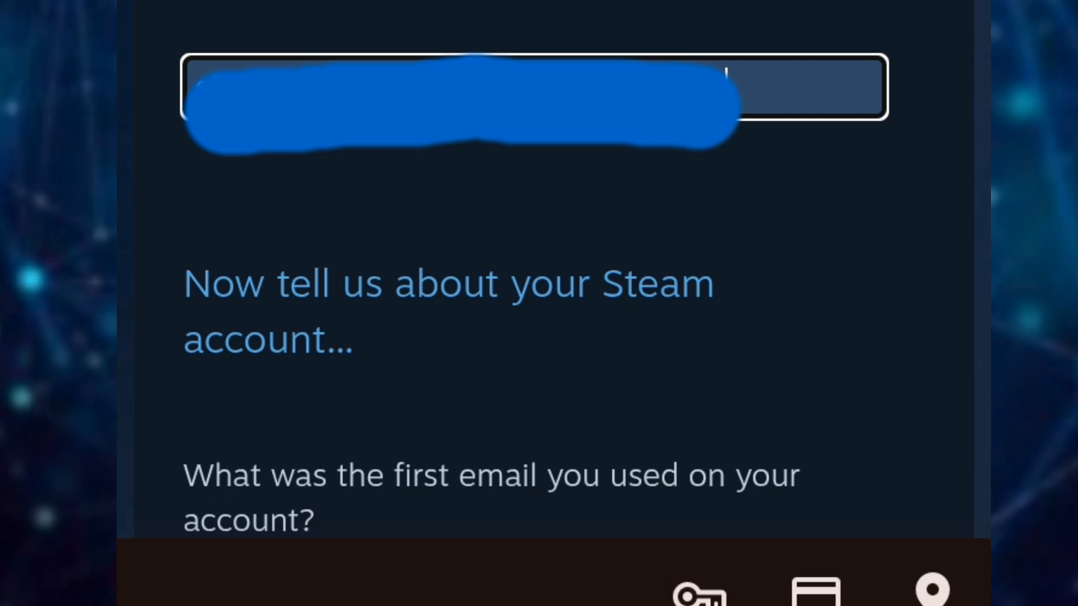
- Fill in the first email used on the account and scroll down the form
{"action": "scroll", "scroll_direction": "down", "scroll_amount": 3}
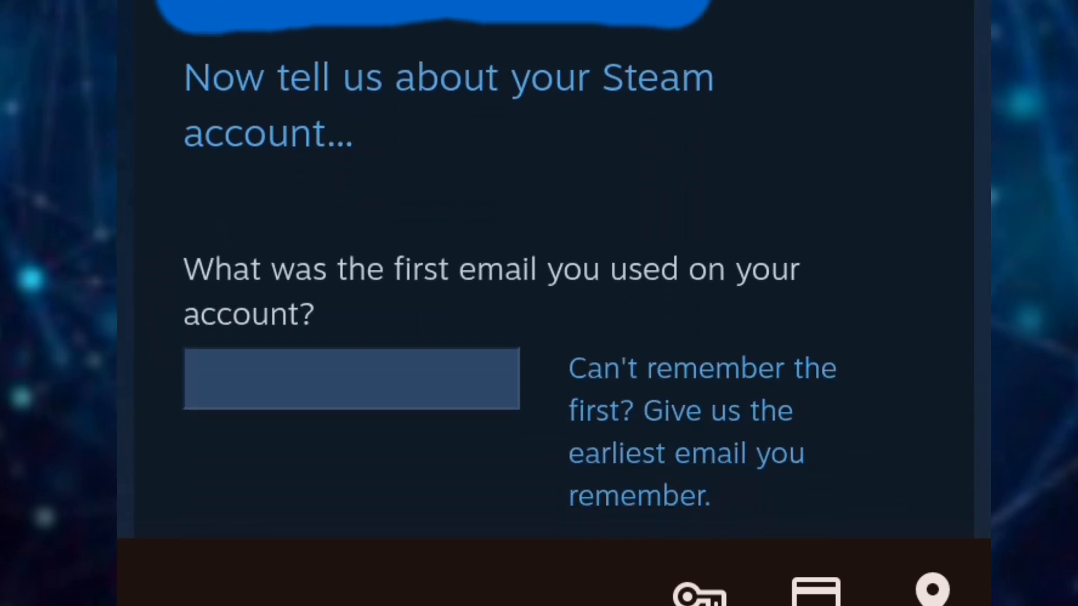
{"action": "scroll", "scroll_direction": "down", "scroll_amount": 3}
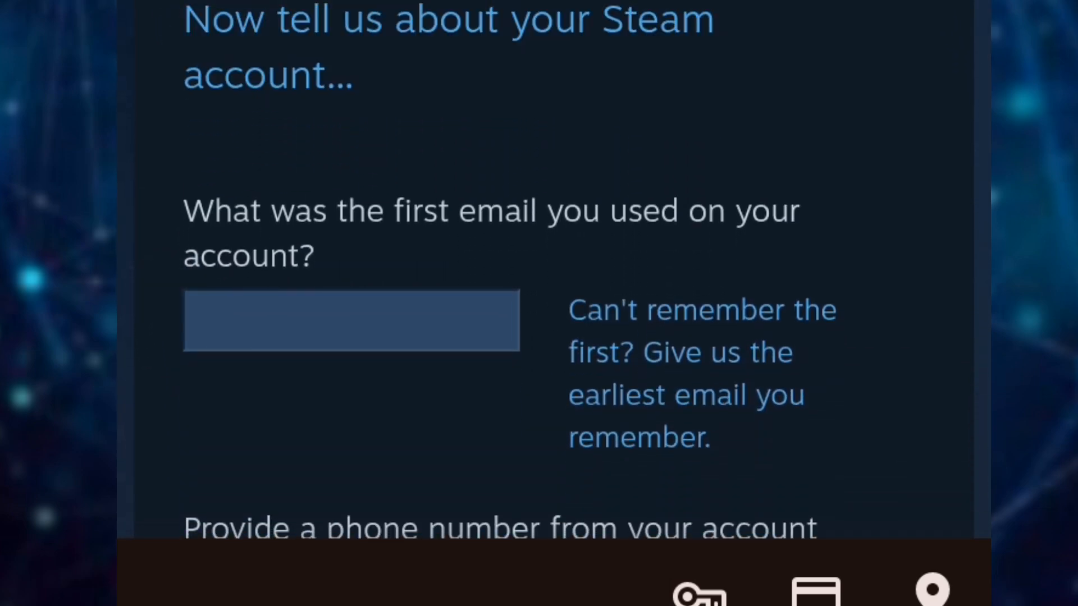
{"action": "left_click", "coordinate": [351, 319]}
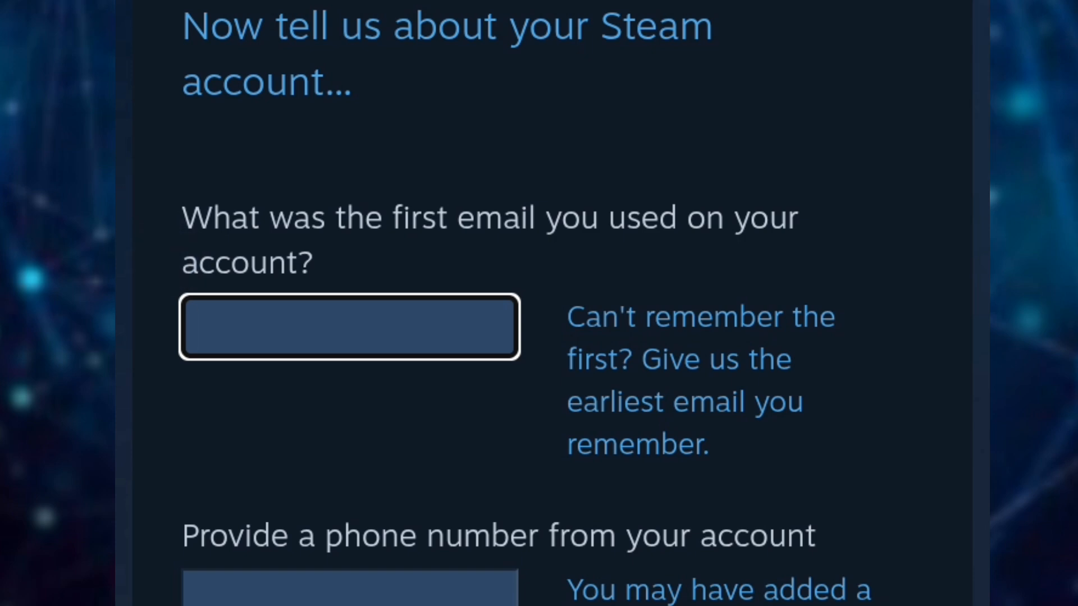
{"action": "scroll", "scroll_direction": "down", "scroll_amount": 3}
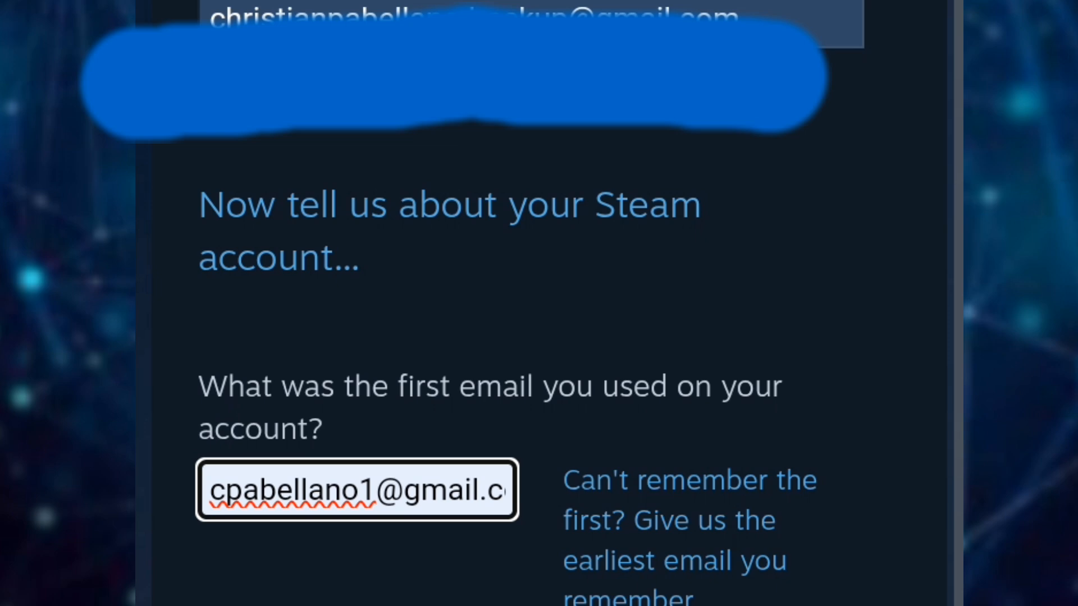
{"action": "scroll", "scroll_direction": "down", "scroll_amount": 3}
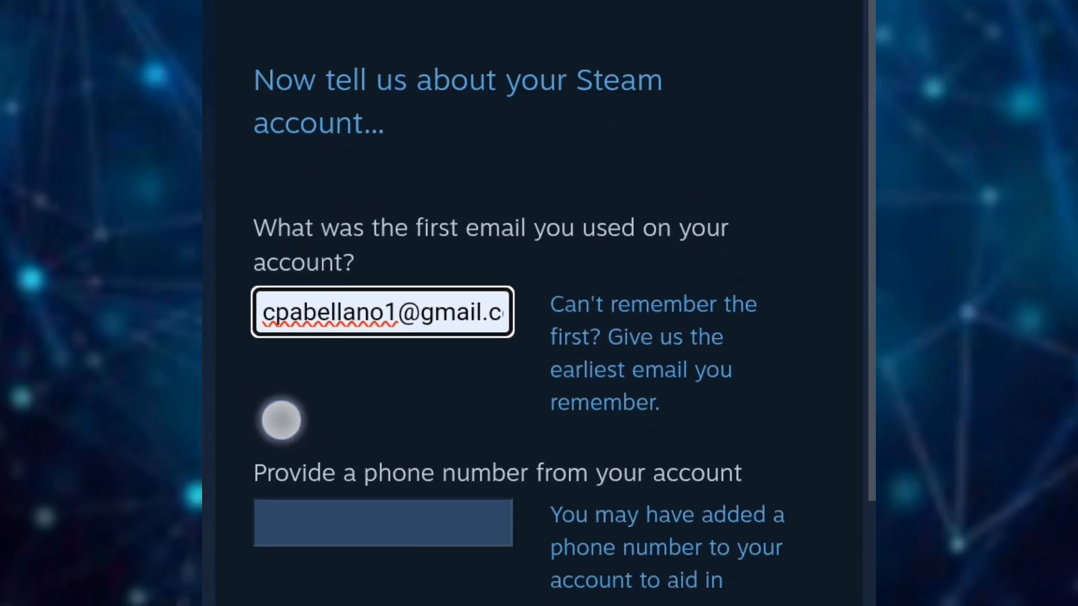
{"action": "scroll", "scroll_direction": "down", "scroll_amount": 3}
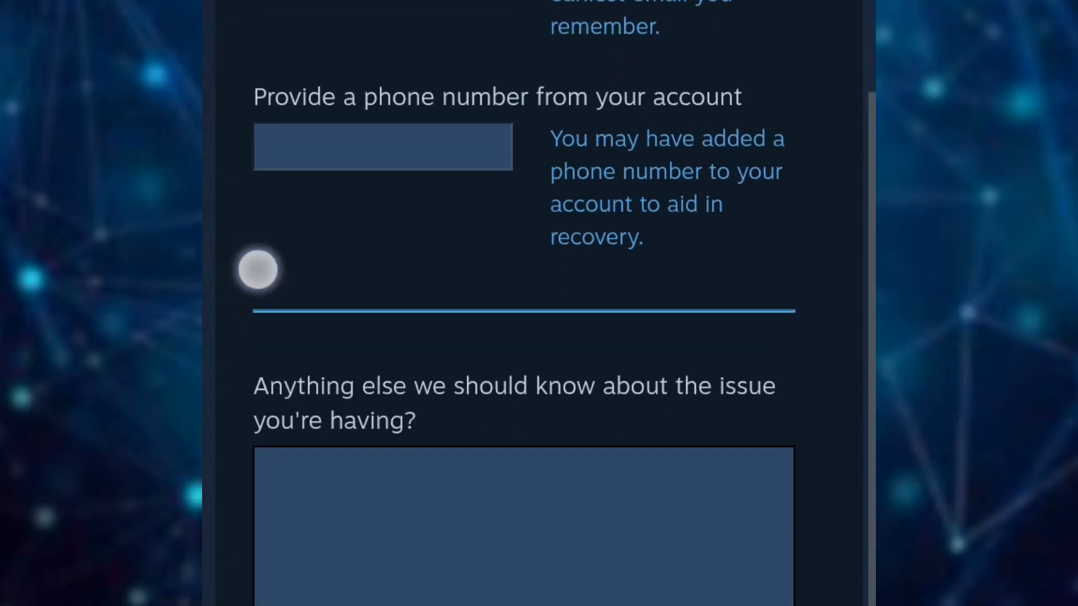
- Describe the issue: forgotten password and no access to the associated email and number
{"action": "left_click", "coordinate": [523, 509]}
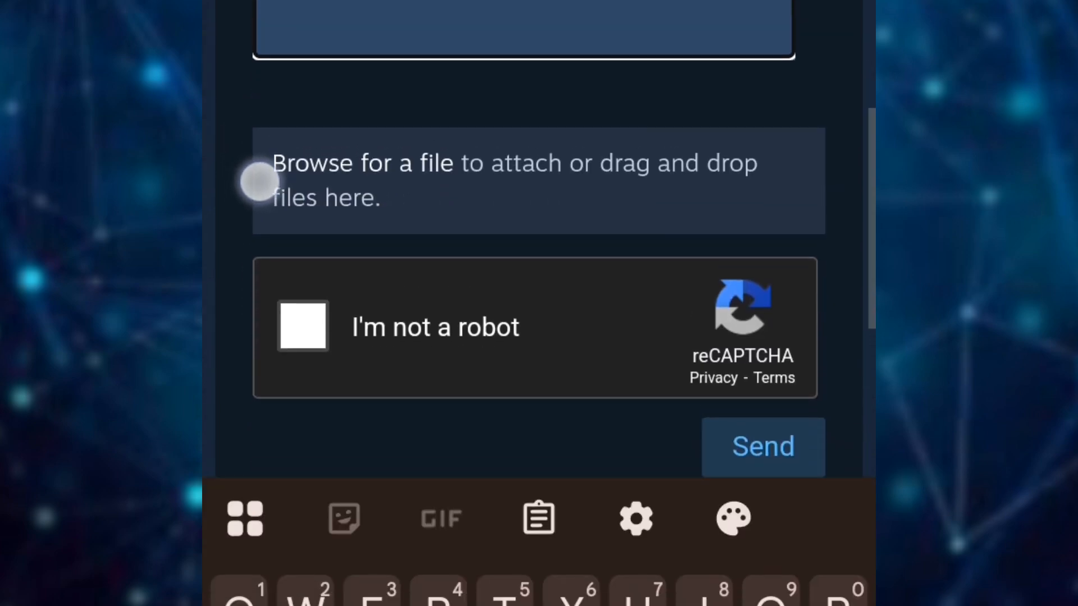
{"action": "scroll", "scroll_direction": "down", "scroll_amount": 3}
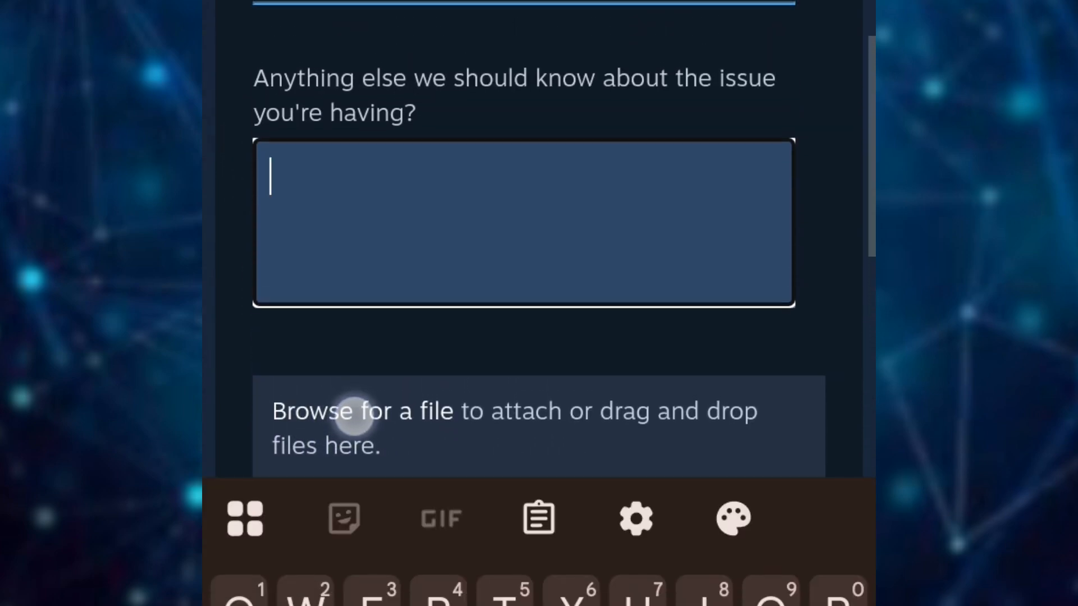
{"action": "type", "text": "I don't remember my password and I don't have access to my email and number associted in my account that get me in trouble in signing in."}
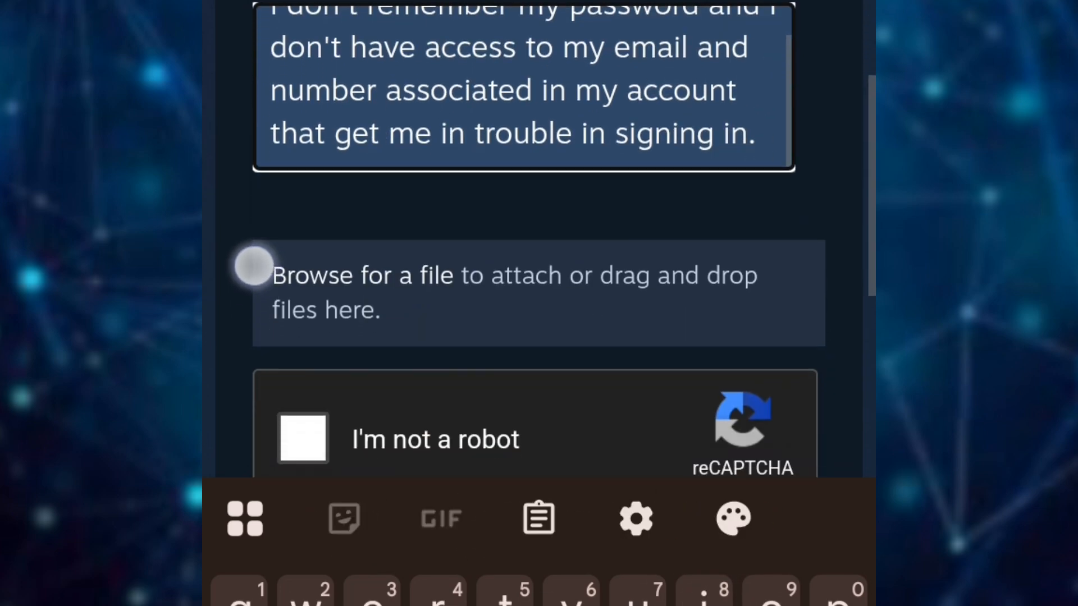
{"action": "scroll", "scroll_direction": "down", "scroll_amount": 3}
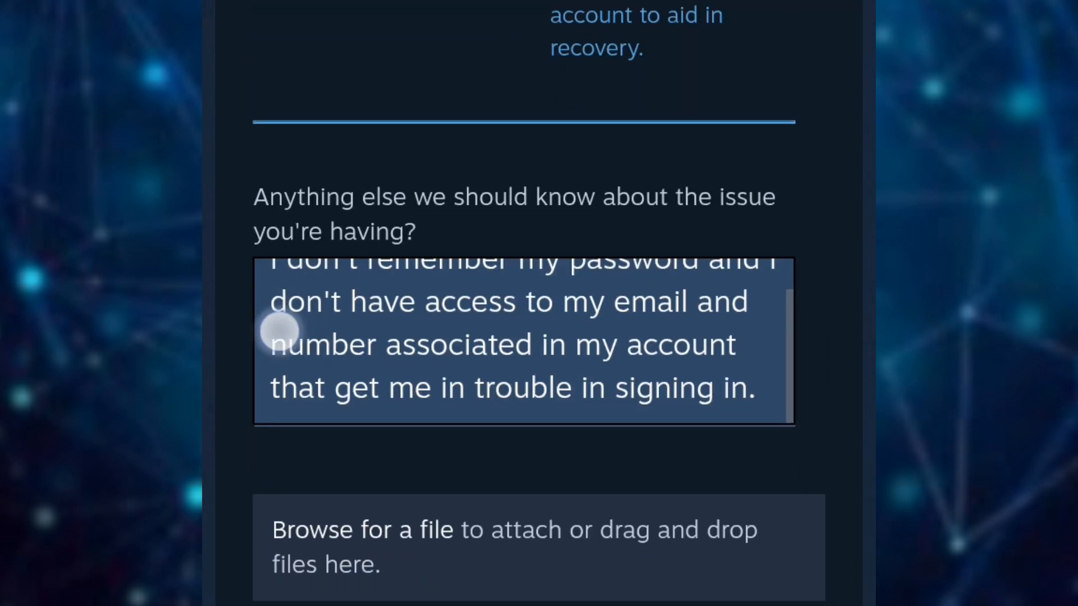
{"action": "scroll", "scroll_direction": "down", "scroll_amount": 3}
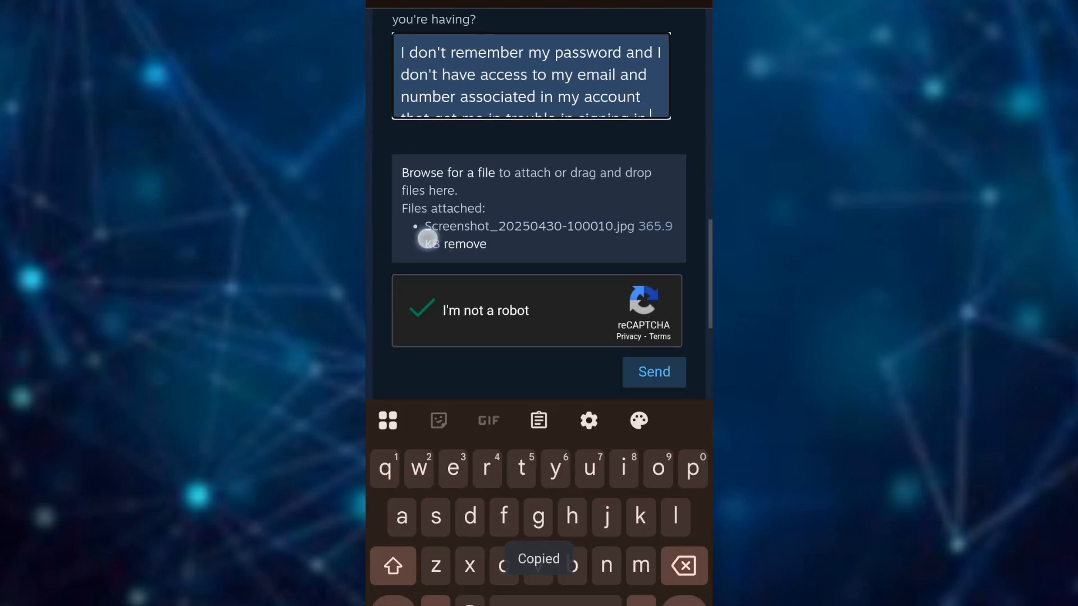
{"action": "scroll", "scroll_direction": "down", "scroll_amount": 3}
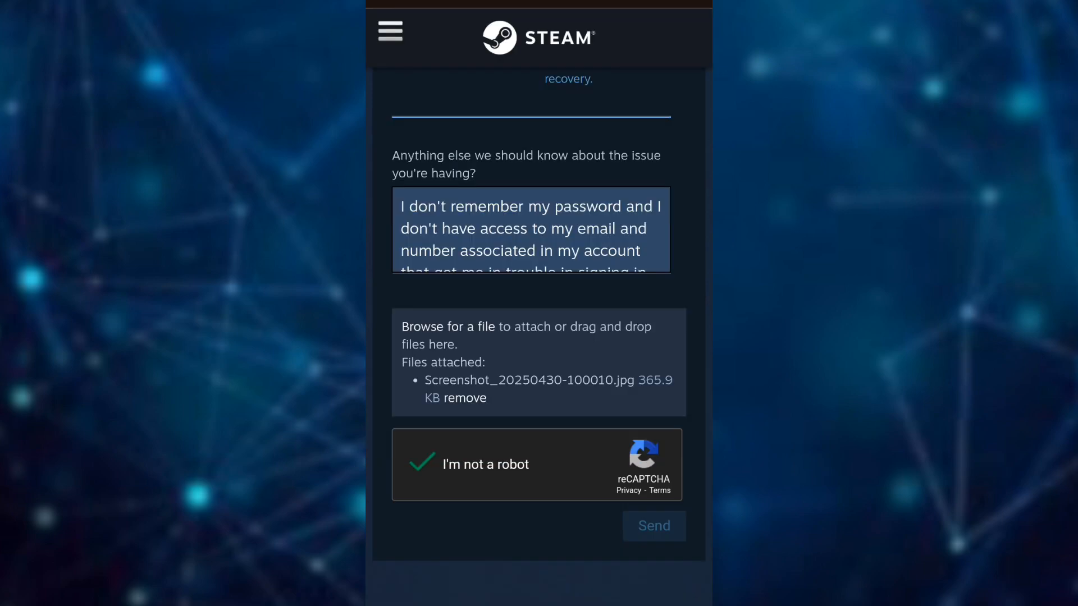
{"action": "left_click", "coordinate": [651, 526]}
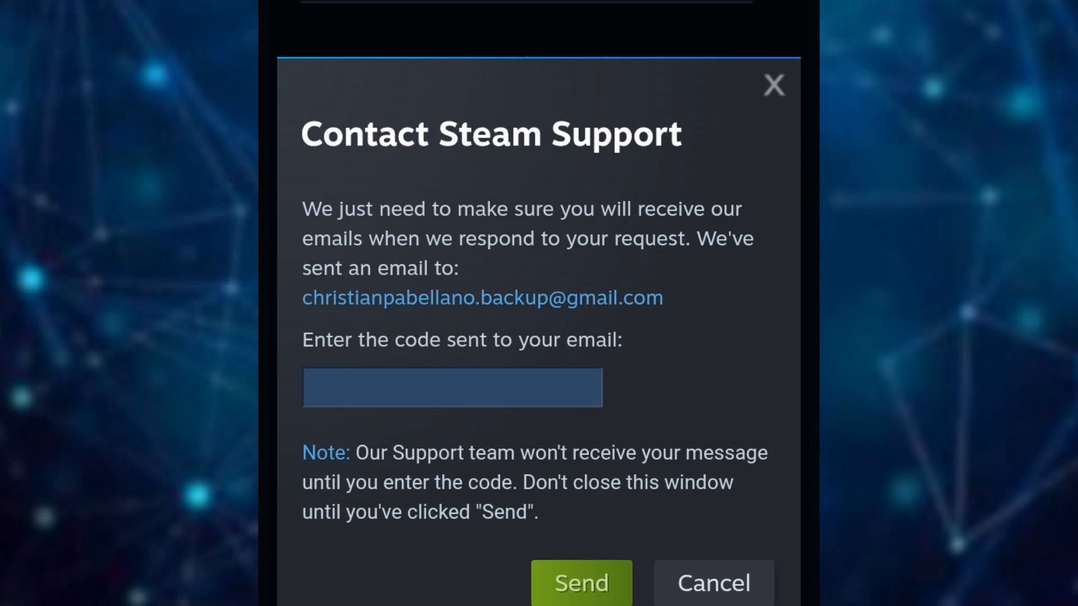
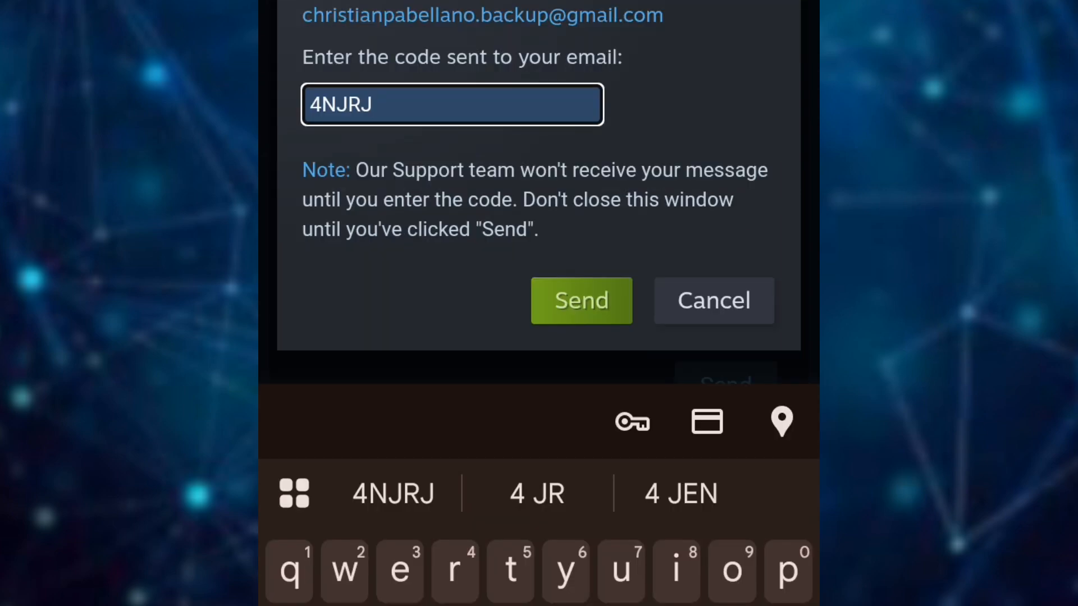
{"action": "left_click", "coordinate": [580, 300]}
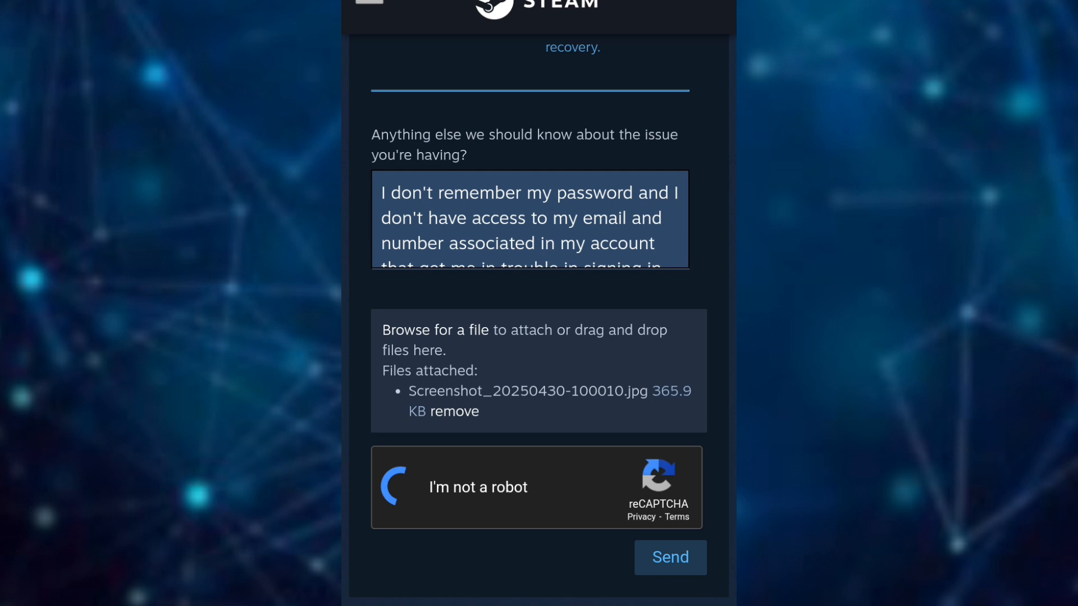
{"action": "left_click", "coordinate": [401, 487]}
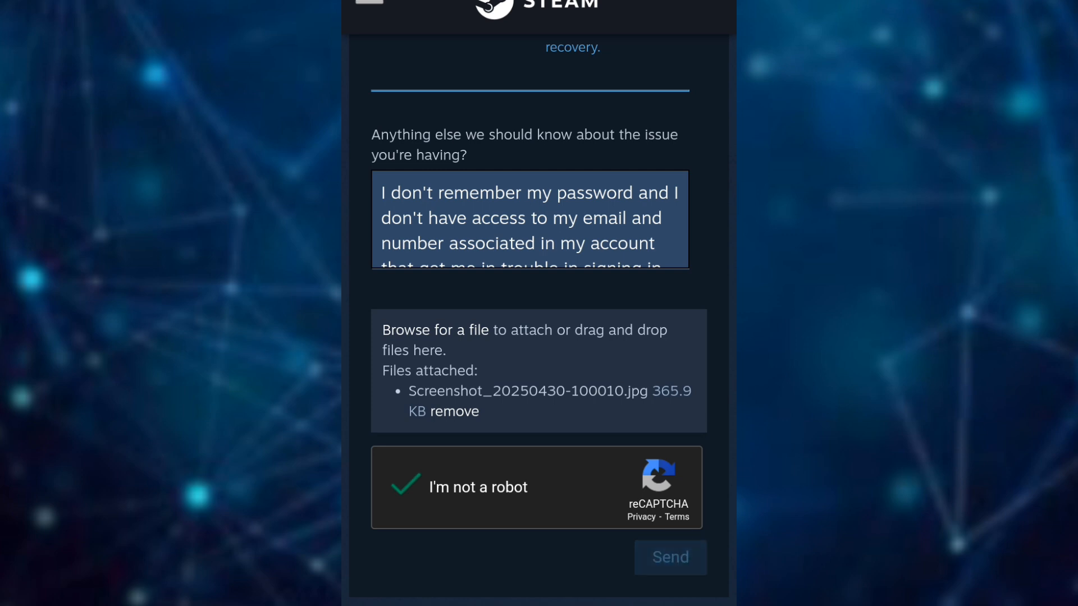
{"action": "left_click", "coordinate": [668, 557]}
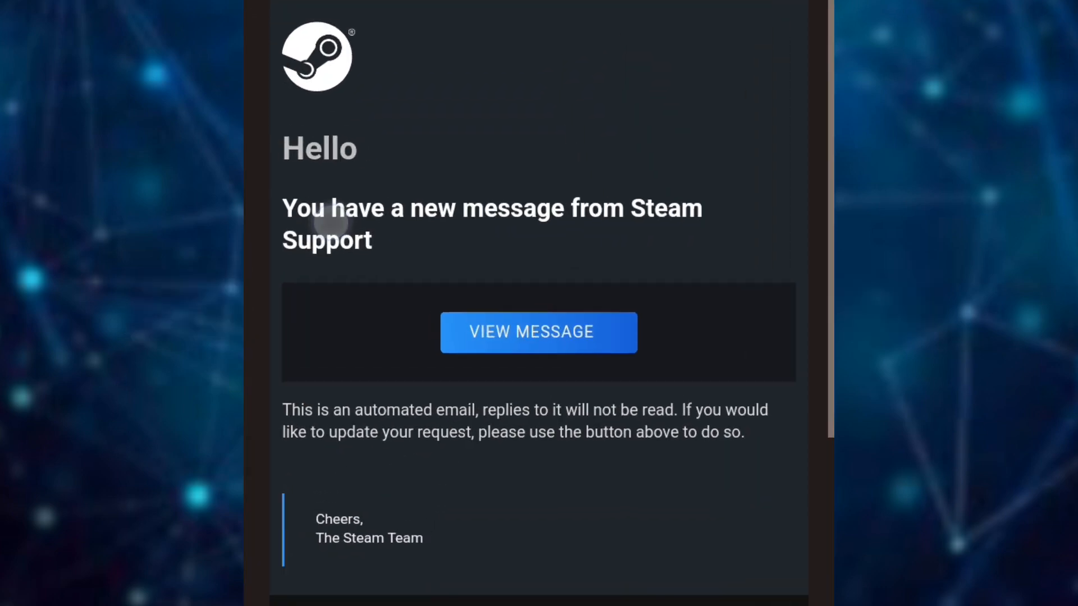
- Open the new Steam Support message and read the reply about the reset account
{"action": "left_click", "coordinate": [539, 332]}
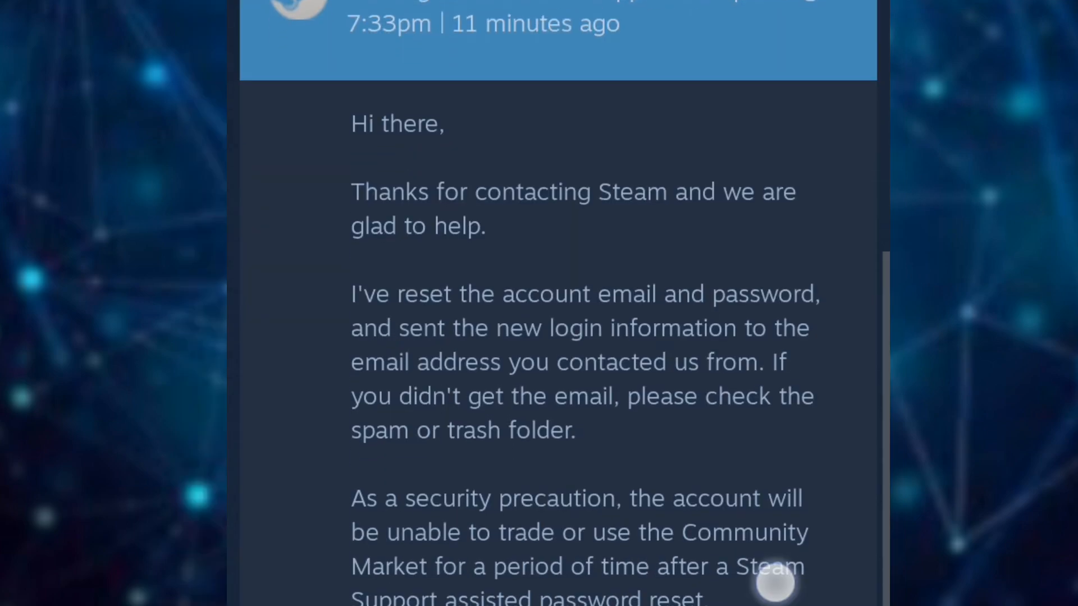
{"action": "scroll", "scroll_direction": "down", "scroll_amount": 3}
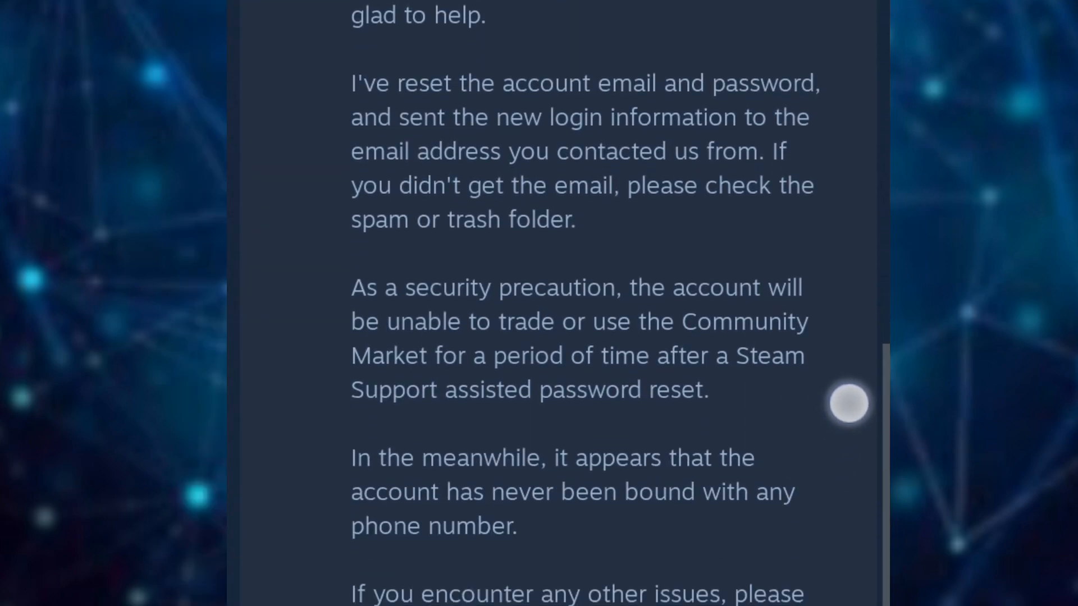